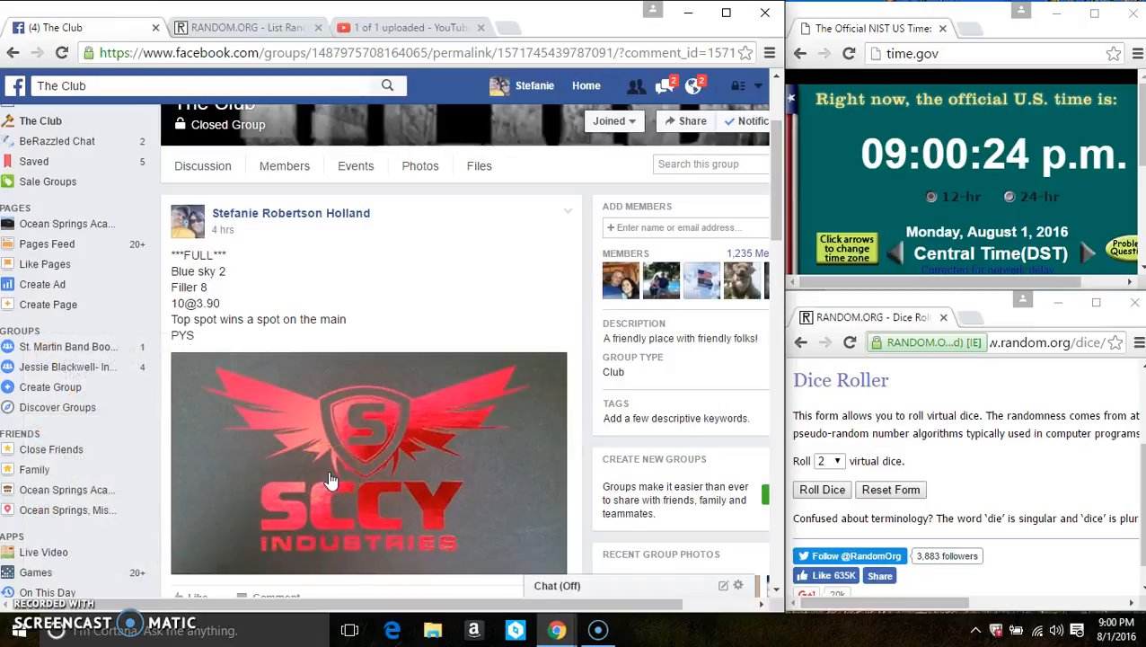
- Scroll to the bottom of the fill-list post's thread and start a new 'live' comment
{"action": "scroll", "scroll_direction": "down", "scroll_amount": 3}
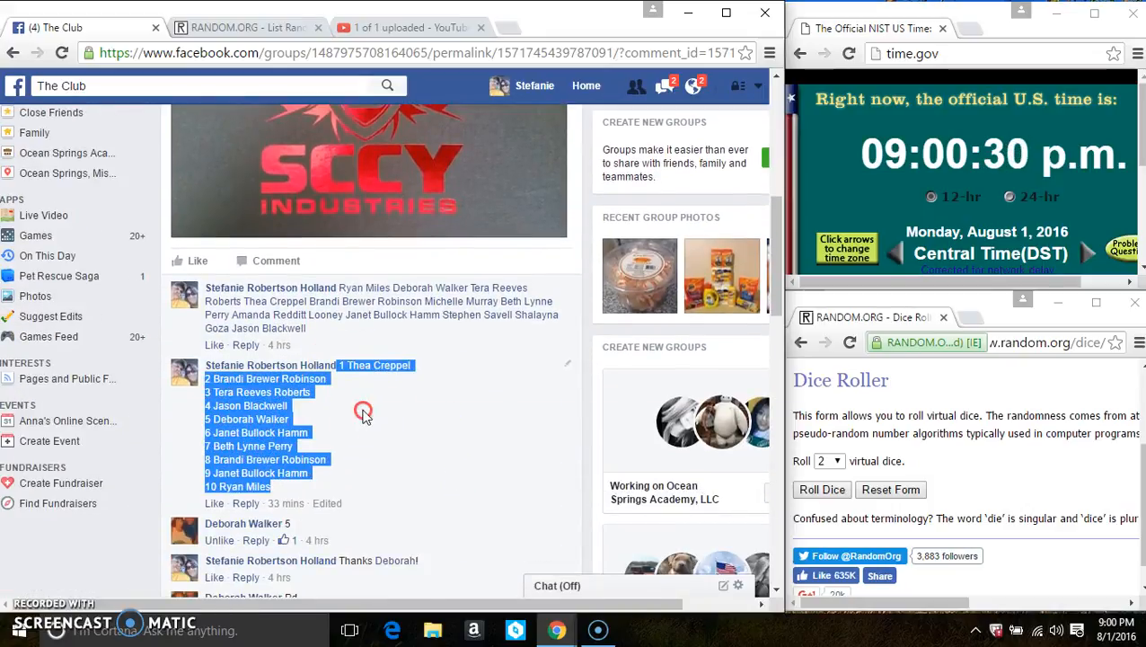
{"action": "scroll", "scroll_direction": "down", "scroll_amount": 3}
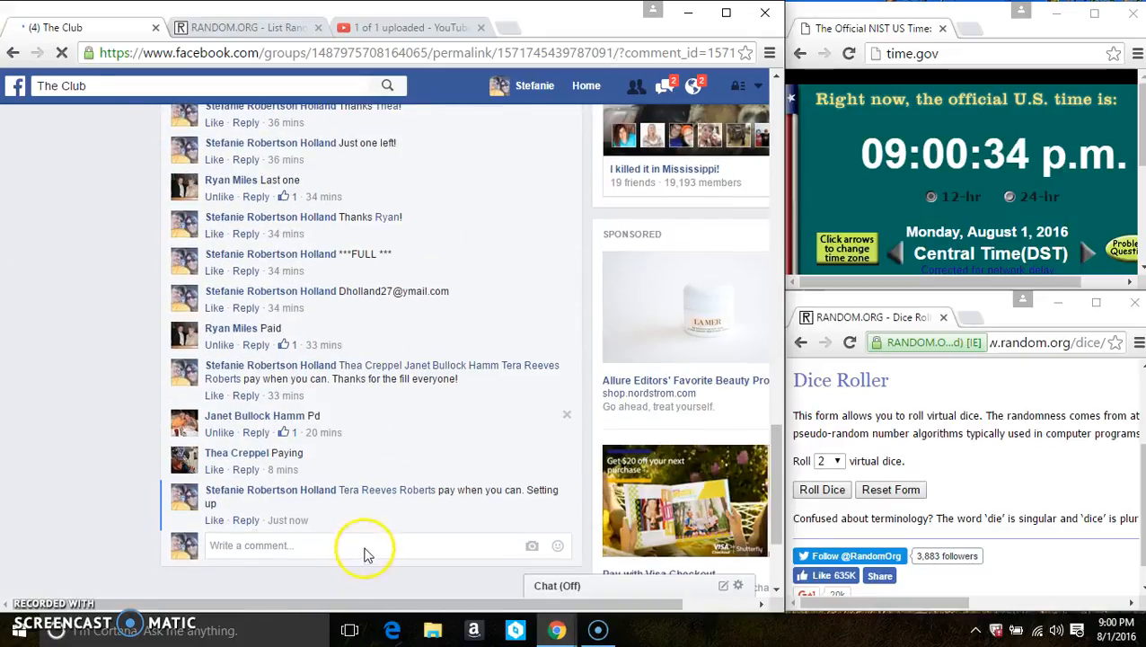
{"action": "scroll", "scroll_direction": "down", "scroll_amount": 3}
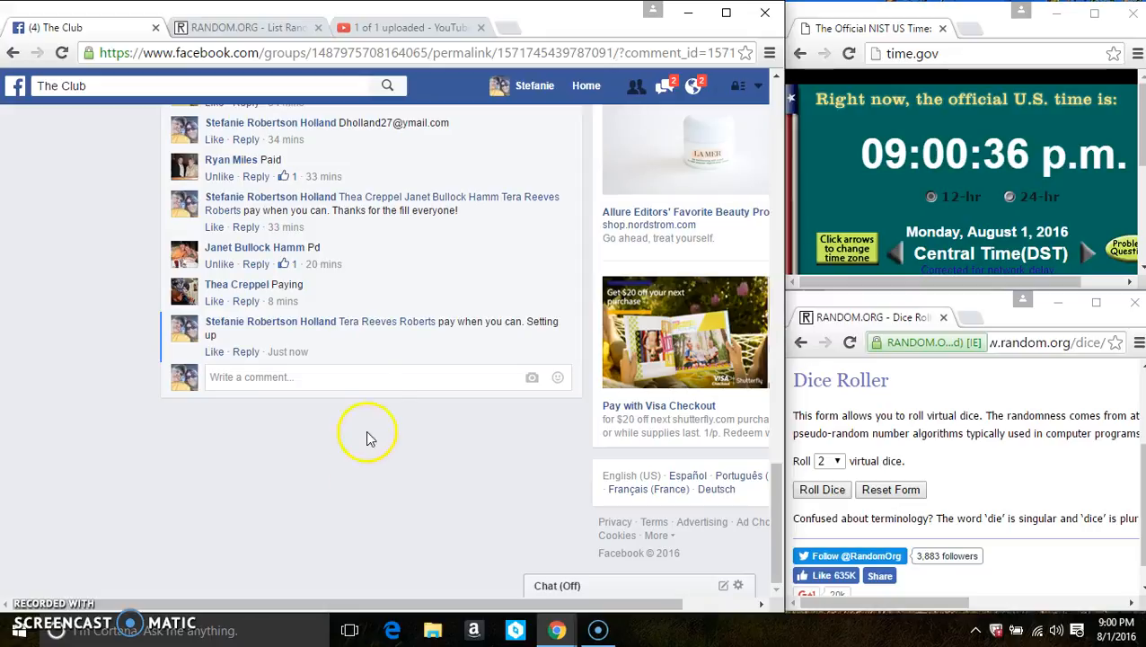
{"action": "left_click", "coordinate": [363, 377]}
{"action": "type", "text": "live"}
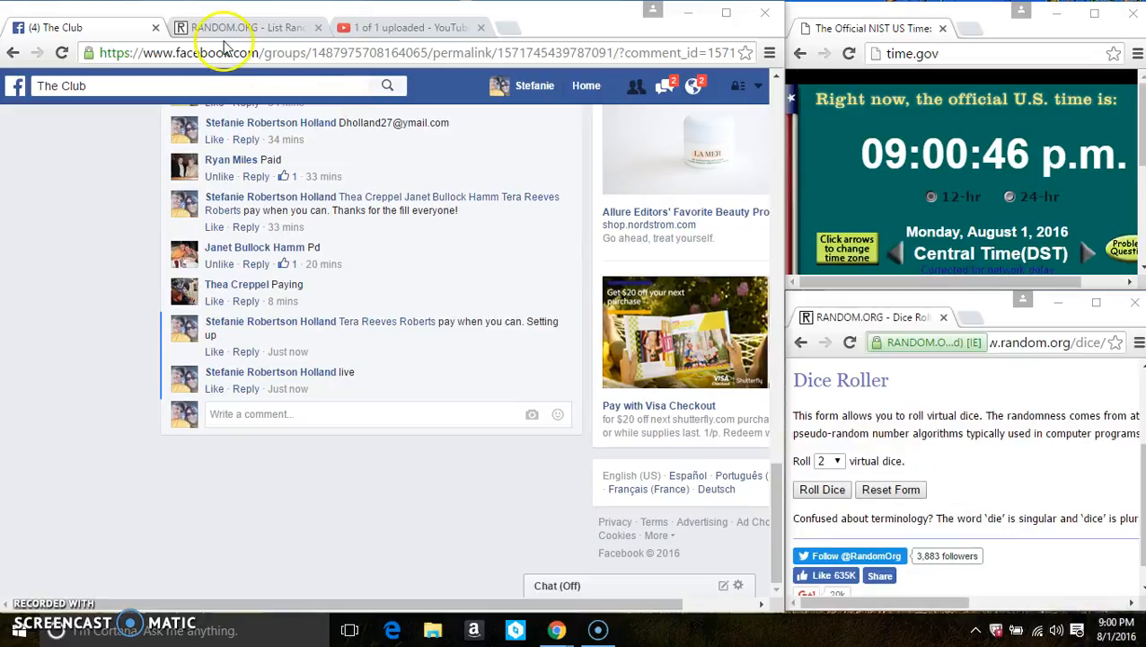
- Return to the List Randomizer with the ten names and roll two dice, getting a five and a one
{"action": "left_click", "coordinate": [248, 29]}
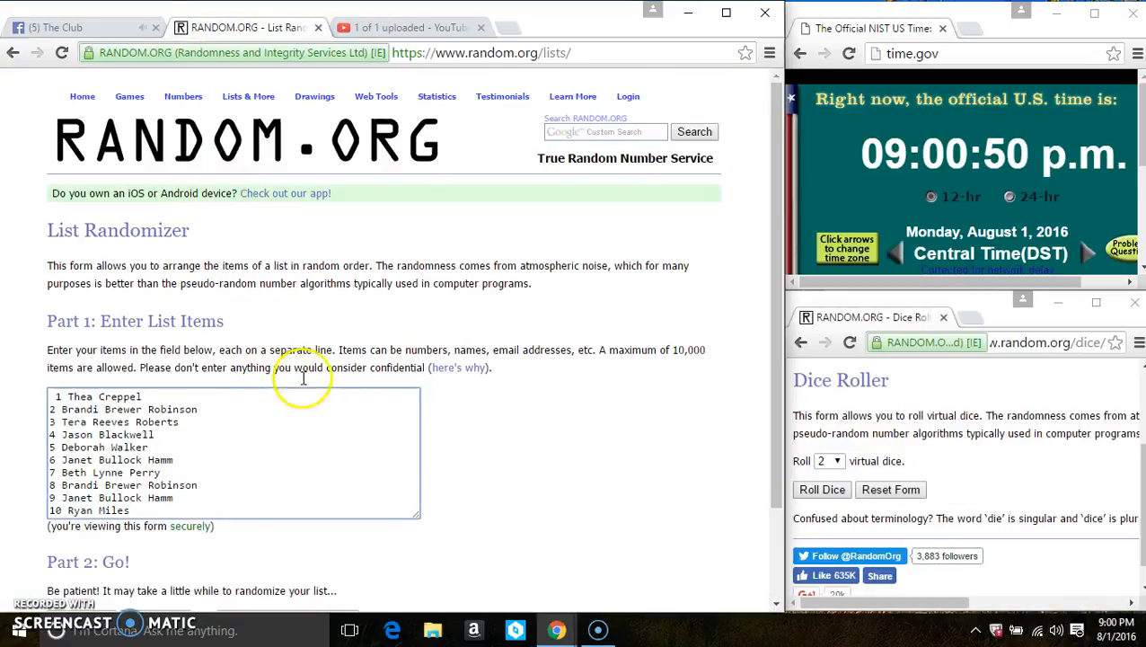
{"action": "scroll", "scroll_direction": "down", "scroll_amount": 3}
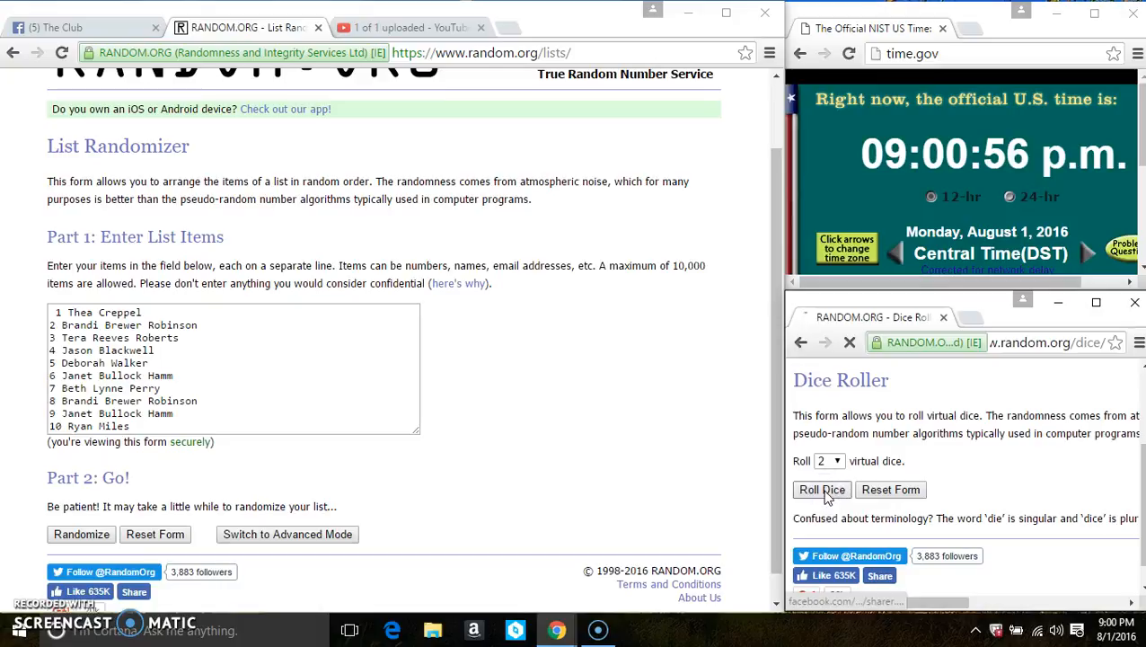
{"action": "left_click", "coordinate": [821, 489]}
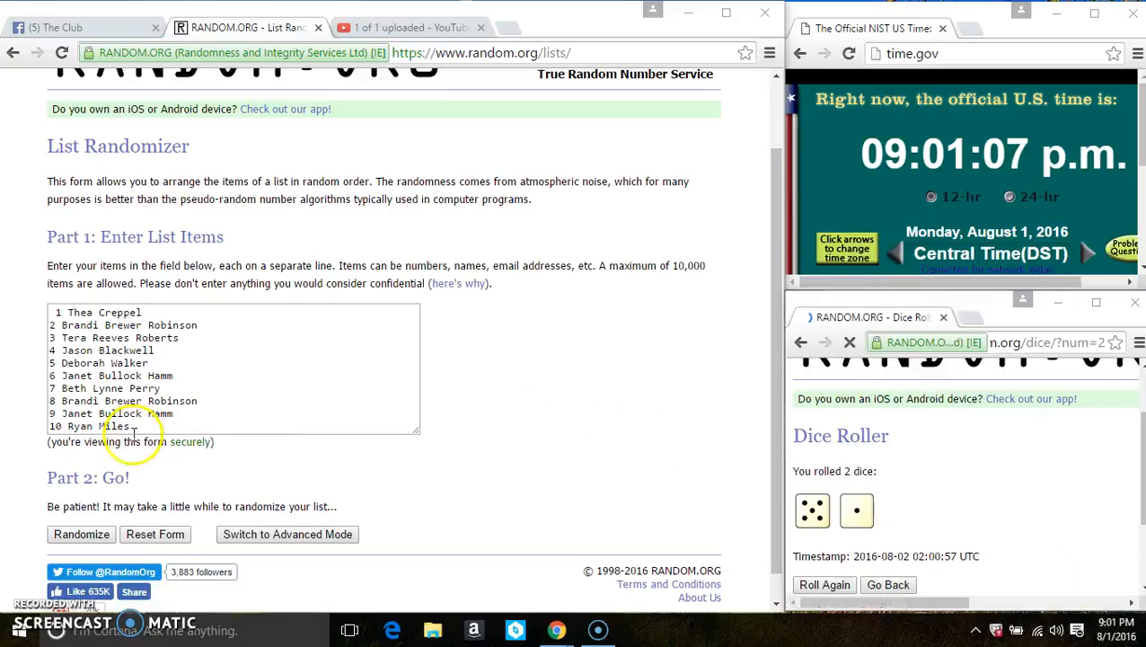
{"action": "left_click", "coordinate": [81, 534]}
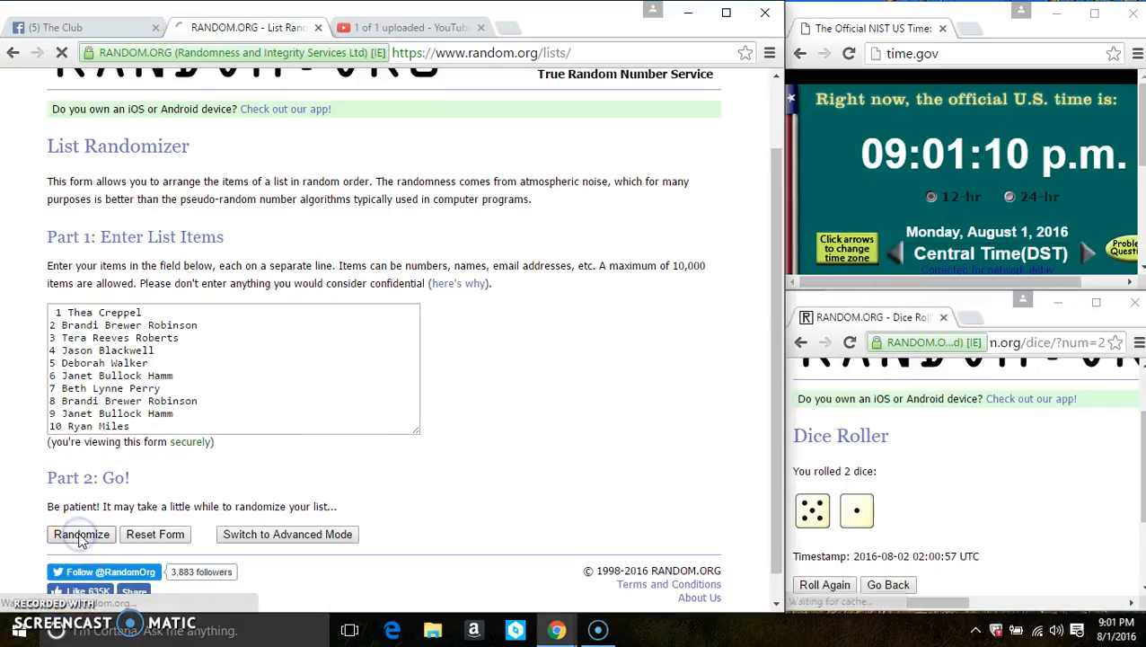
{"action": "left_click", "coordinate": [81, 534]}
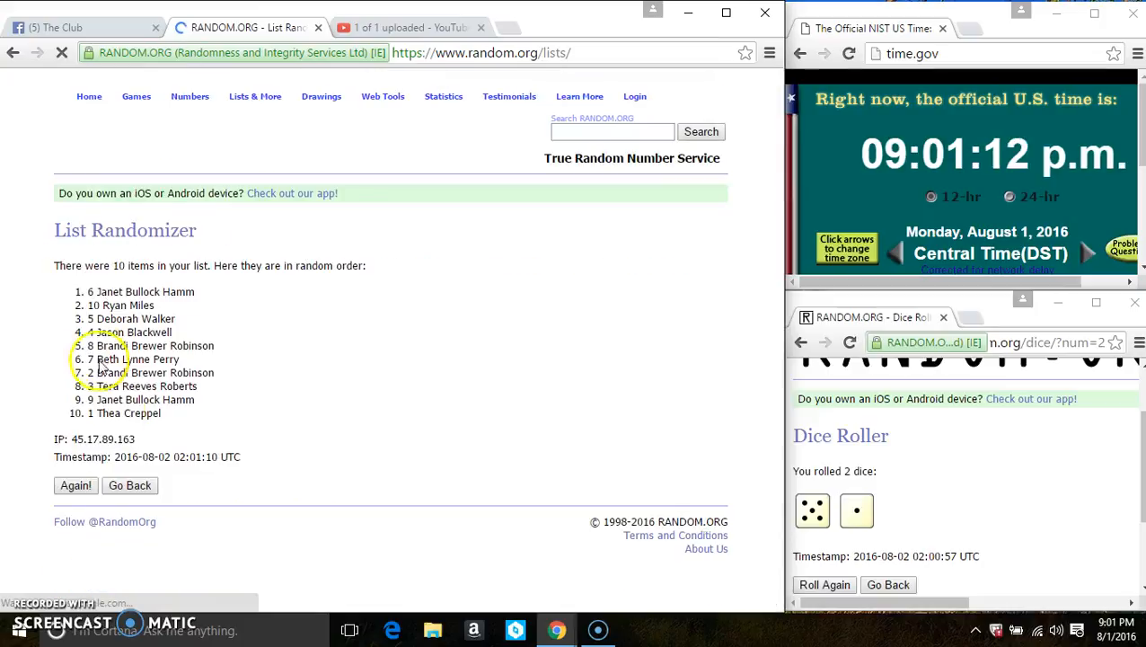
{"action": "left_click", "coordinate": [76, 485]}
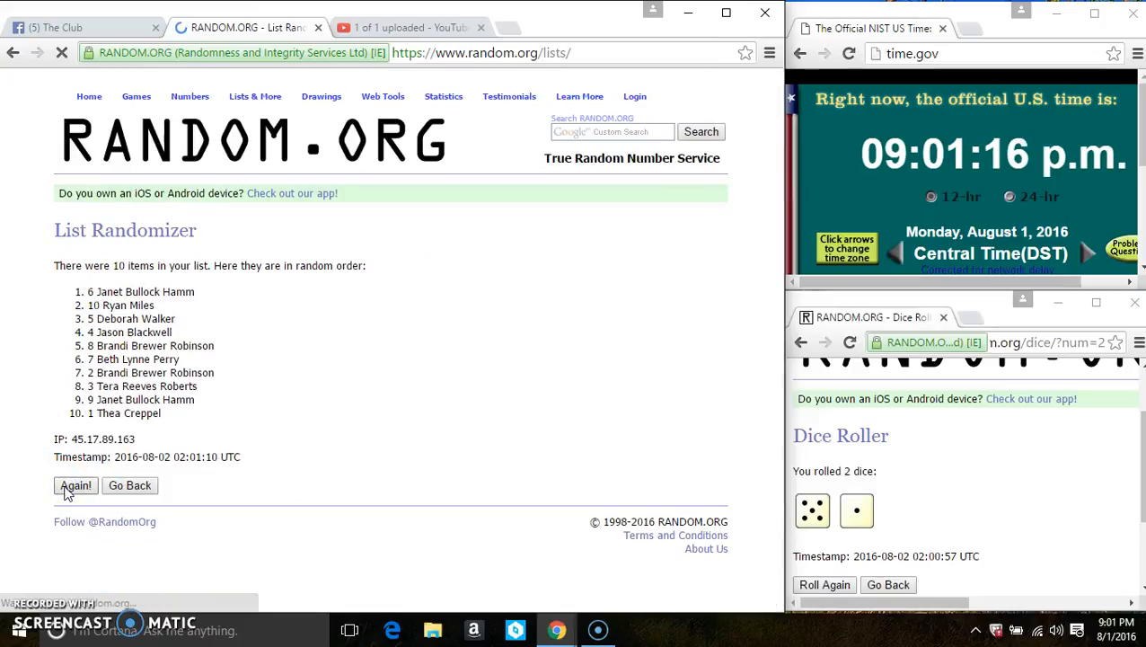
{"action": "left_click", "coordinate": [76, 485]}
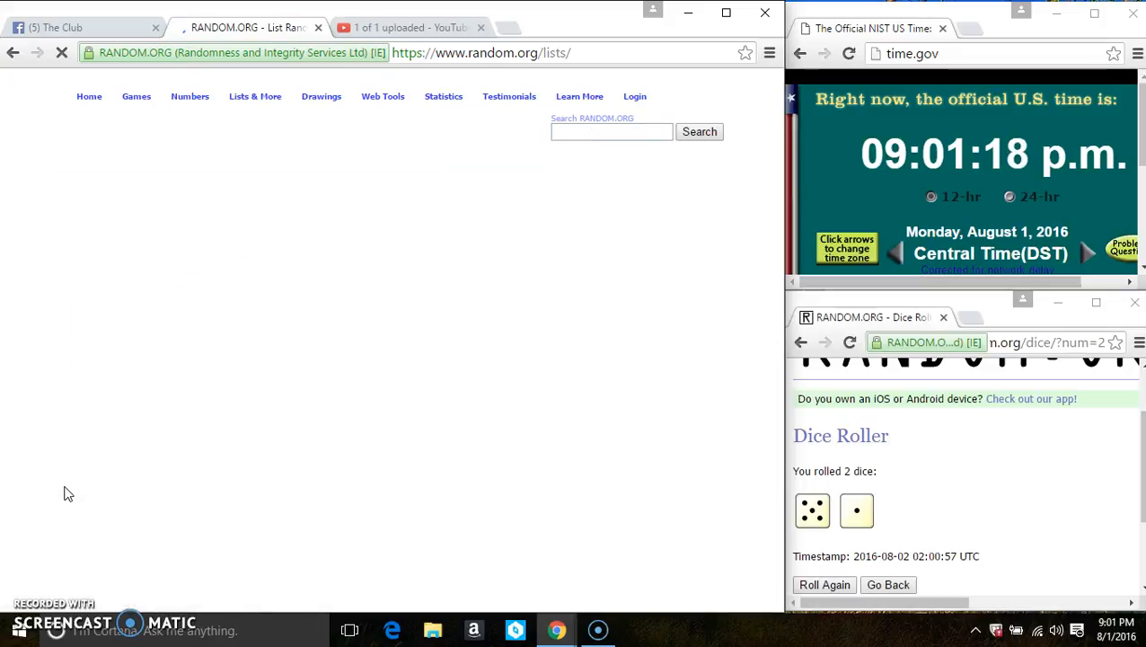
{"action": "left_click", "coordinate": [76, 514]}
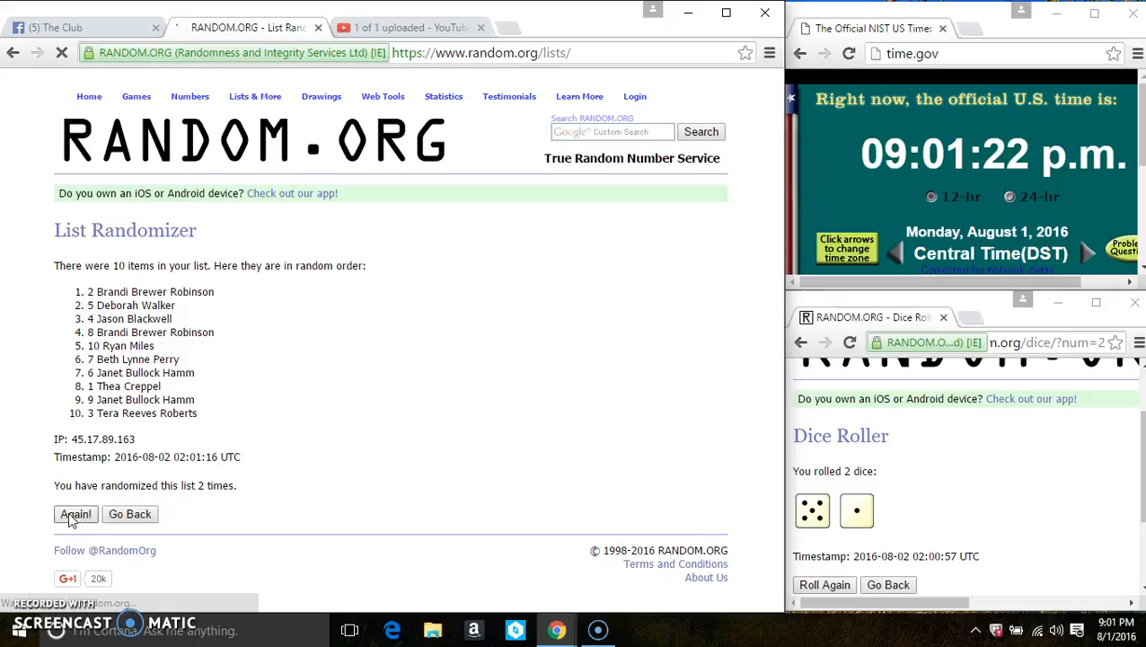
{"action": "left_click", "coordinate": [76, 514]}
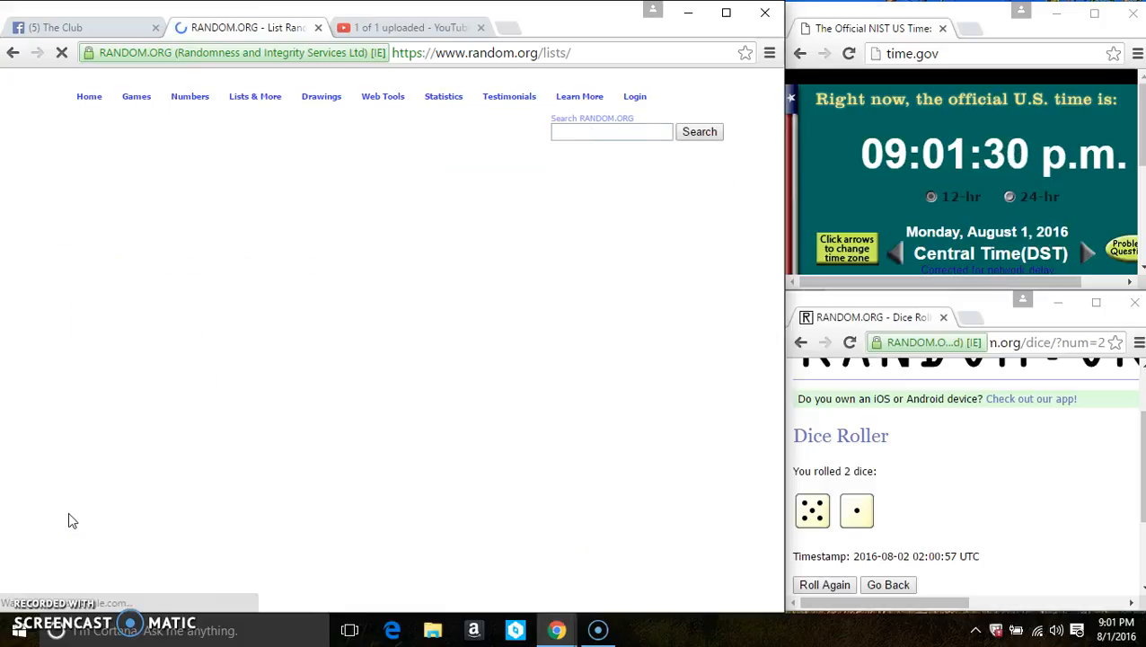
{"action": "left_click", "coordinate": [68, 514]}
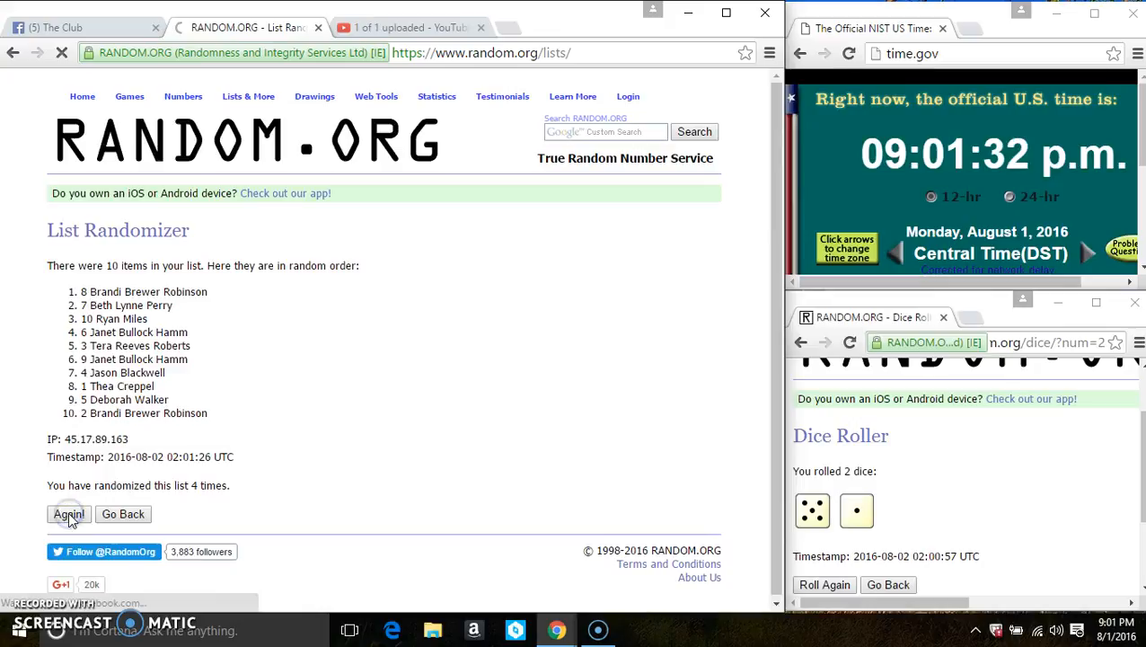
{"action": "left_click", "coordinate": [68, 513]}
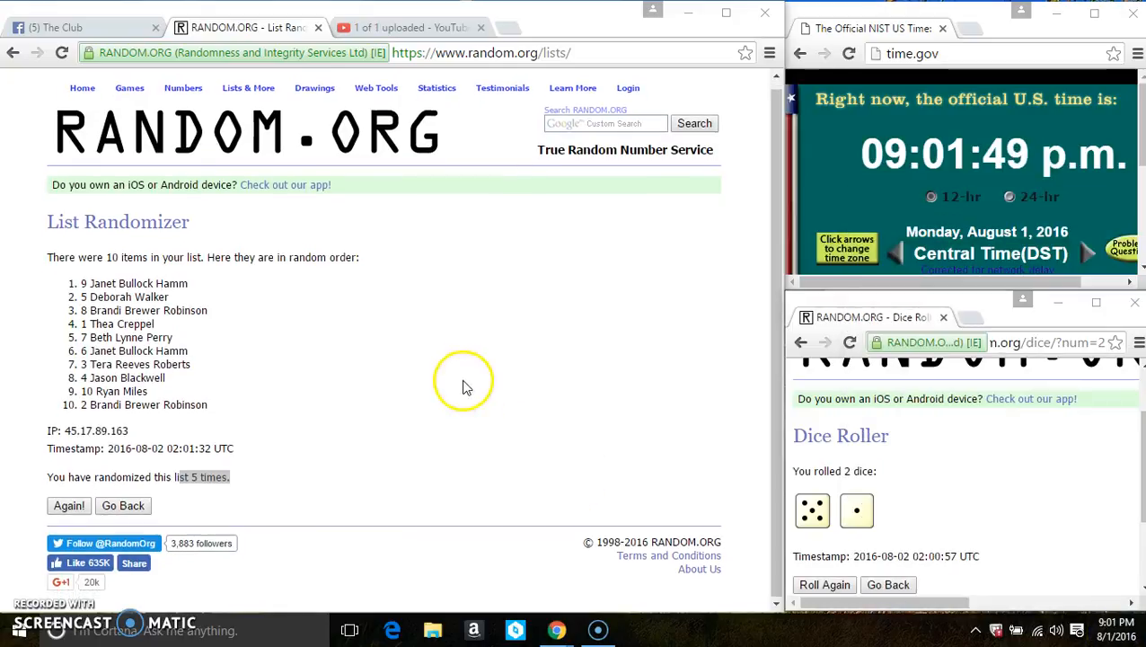
- Highlight the '5 times' count and shuffle the ten-name list once more
{"action": "left_click", "coordinate": [68, 505]}
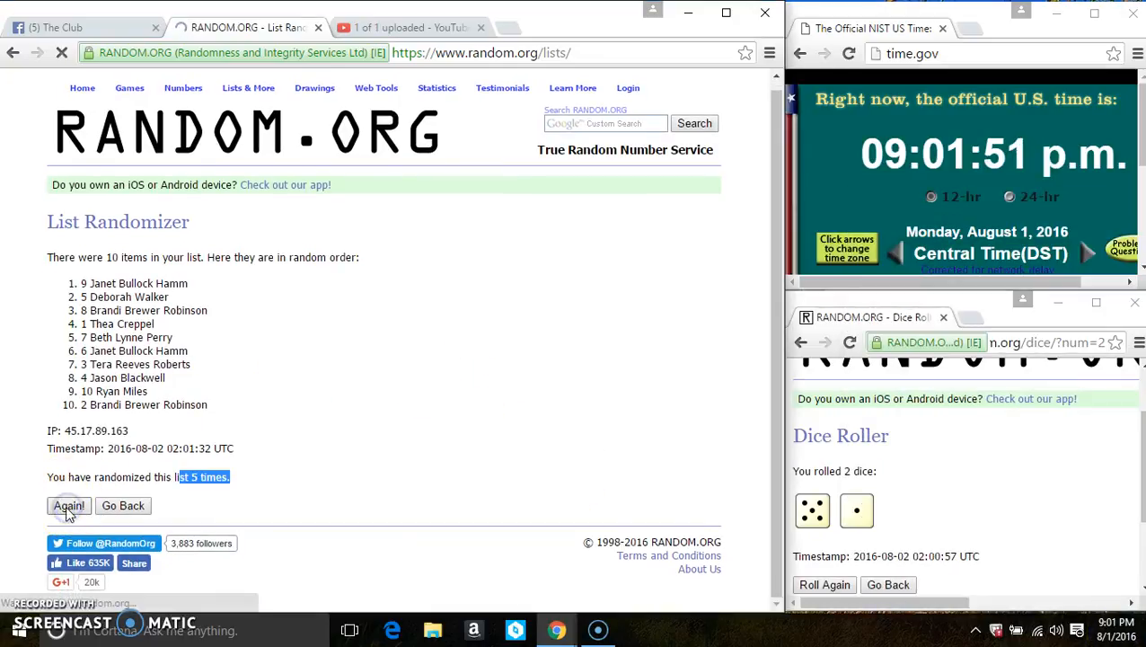
{"action": "left_click", "coordinate": [69, 504]}
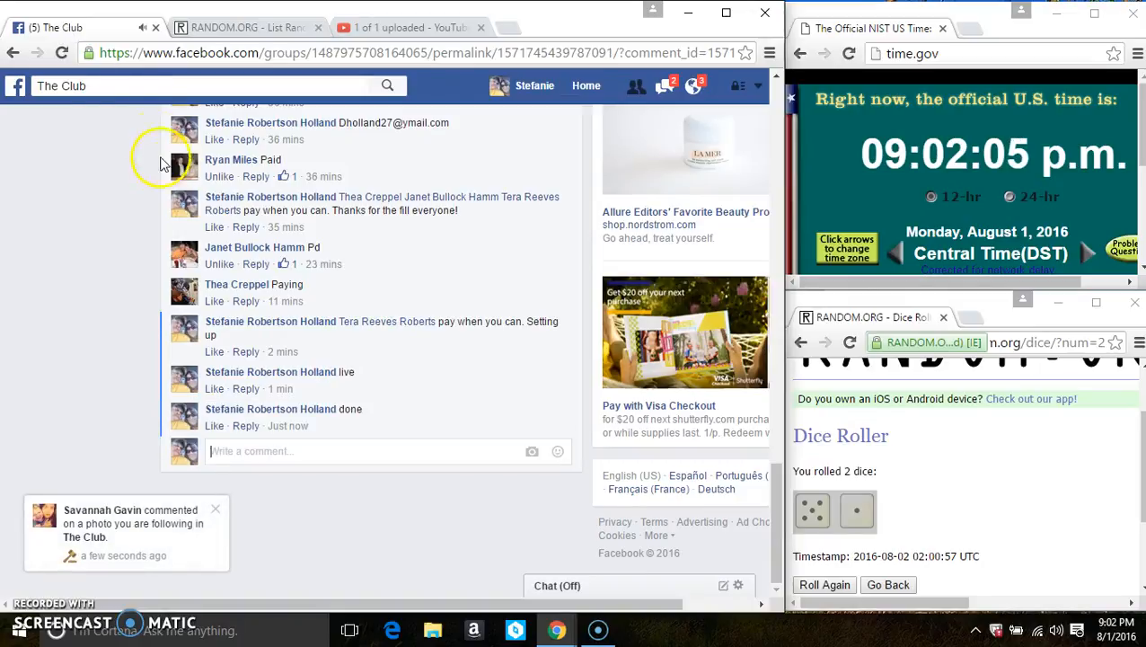
{"action": "mouse_move", "coordinate": [287, 425]}
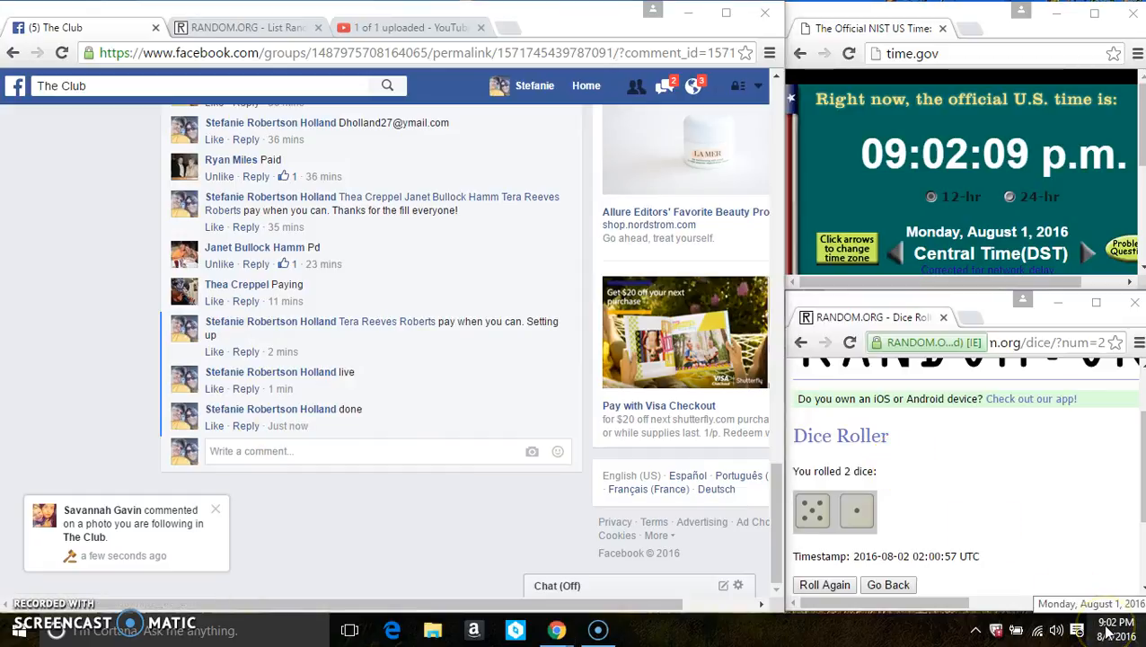
{"action": "mouse_move", "coordinate": [733, 548]}
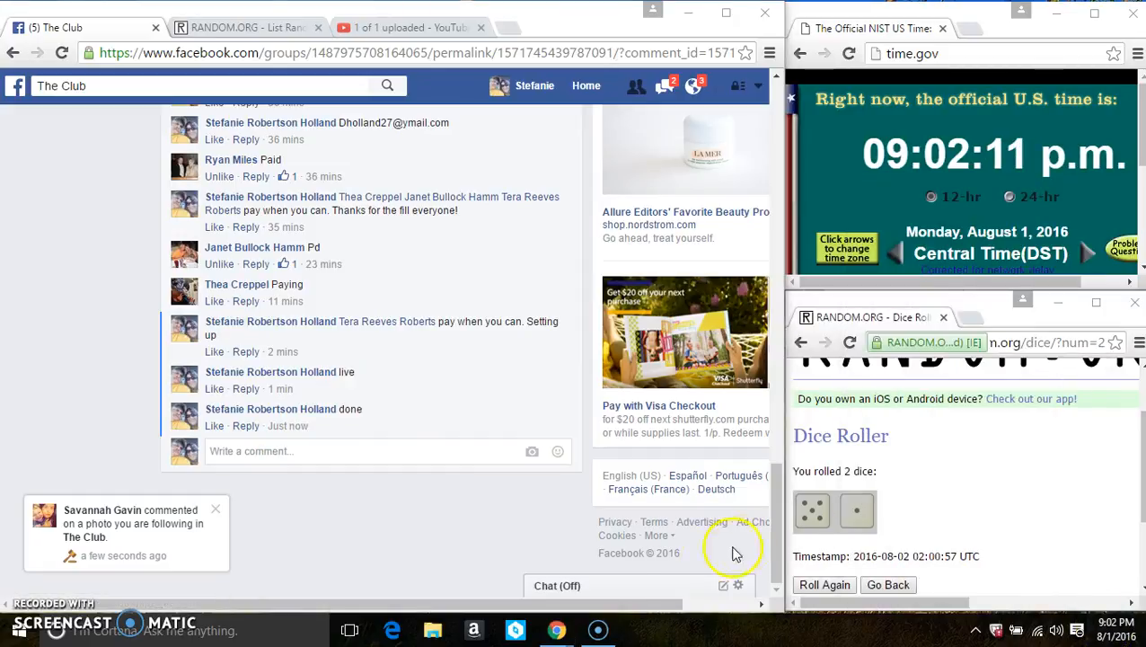